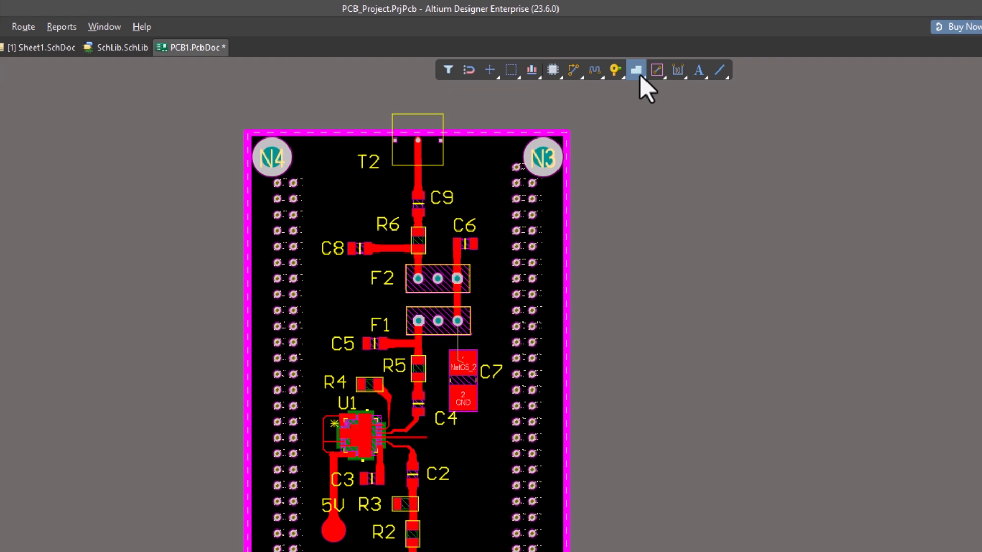
Step: Start a polygon pour on the top layer from the Active Bar
{"action": "left_click", "coordinate": [635, 70]}
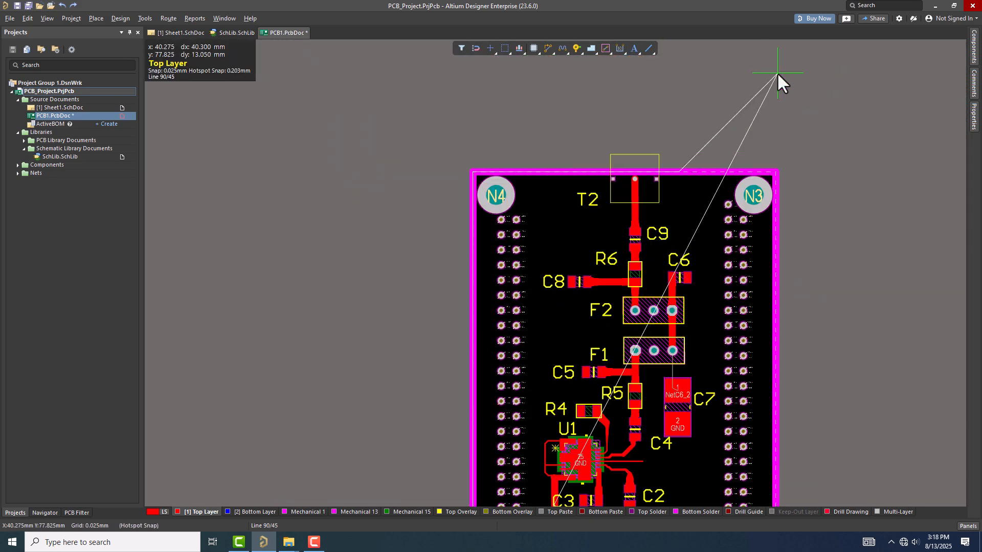
Step: Scroll the Properties panel to reach the polygon's Net setting for GND
{"action": "scroll", "scroll_direction": "down", "scroll_amount": 3}
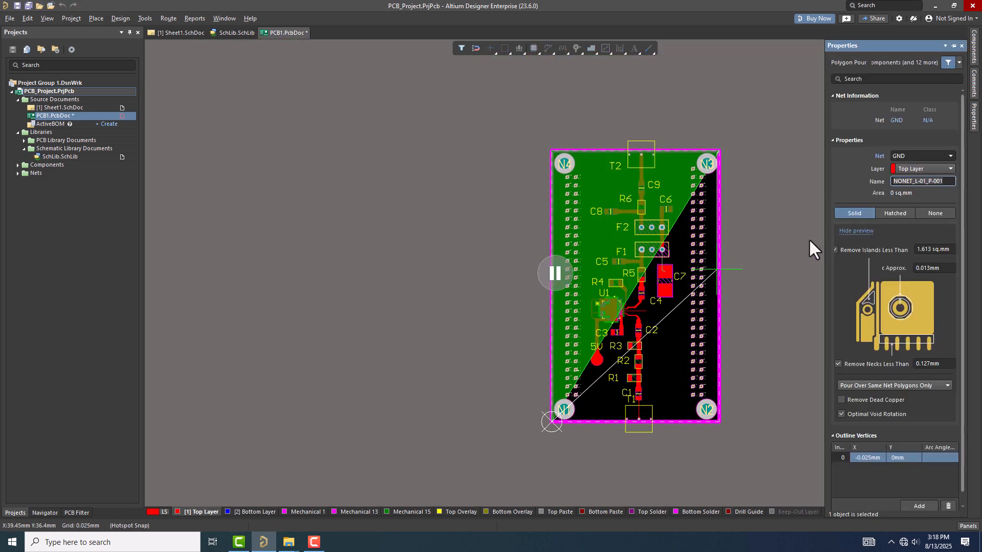
{"action": "mouse_move", "coordinate": [792, 235]}
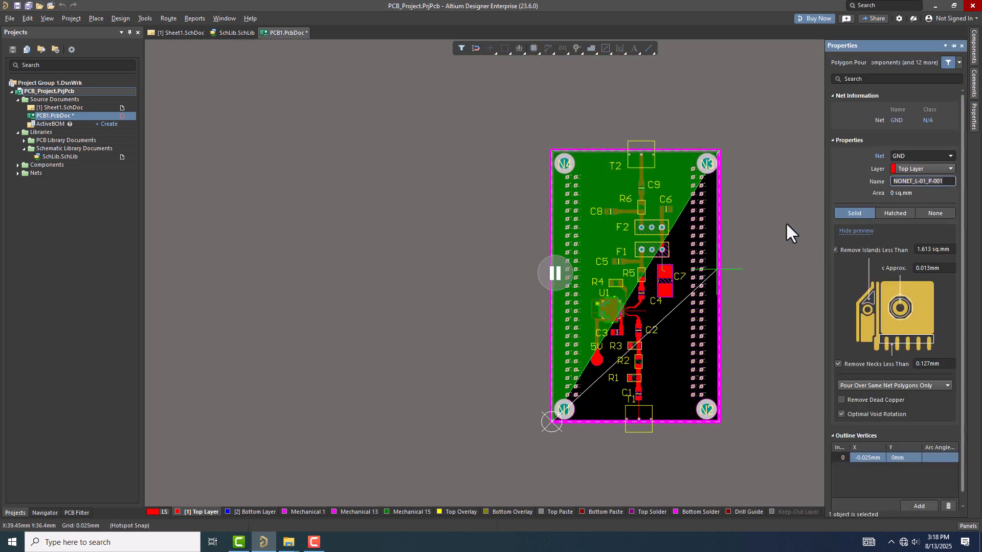
{"action": "mouse_move", "coordinate": [720, 412]}
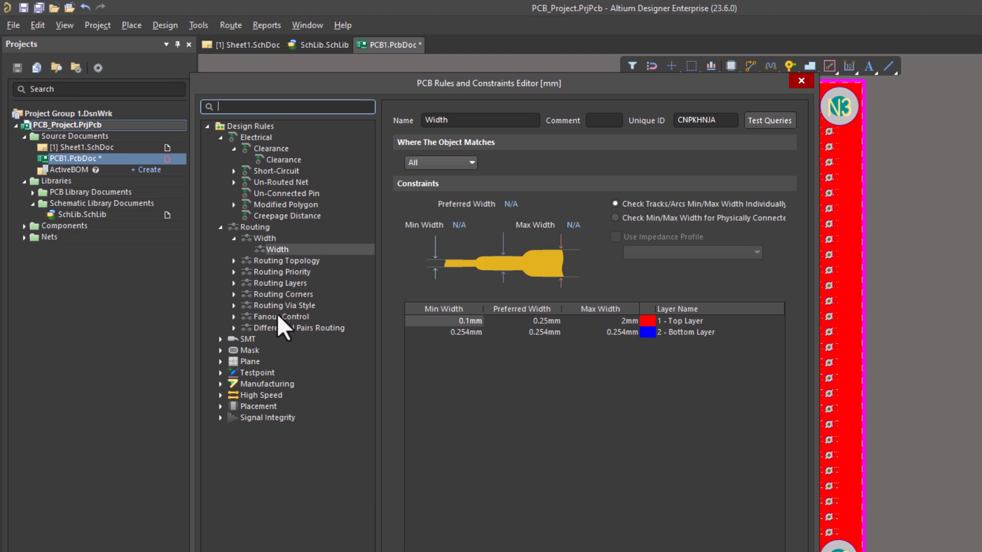
Step: Set the Clearance rule to 0.05 mm and apply it, filling the top layer with the GND pour
{"action": "left_click", "coordinate": [282, 159]}
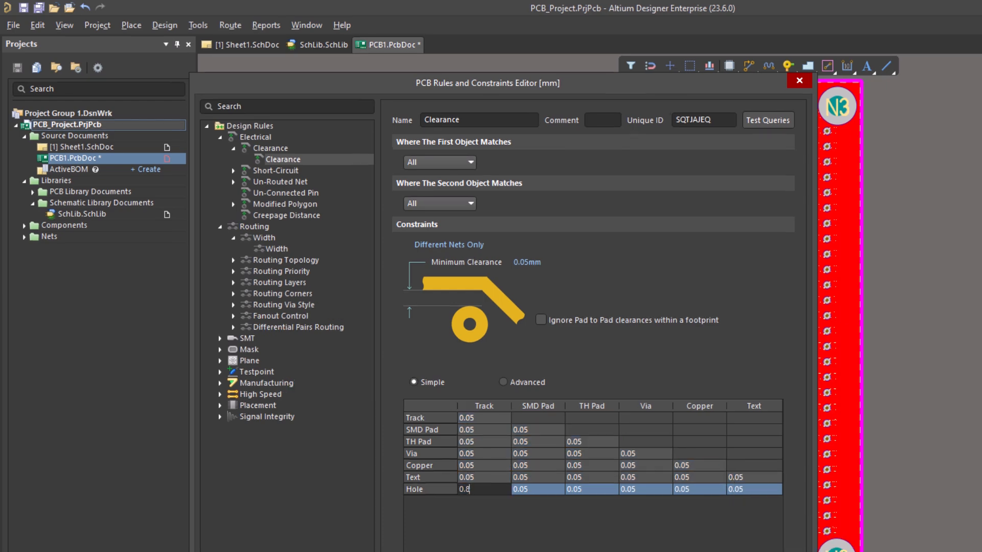
{"action": "left_click", "coordinate": [798, 81]}
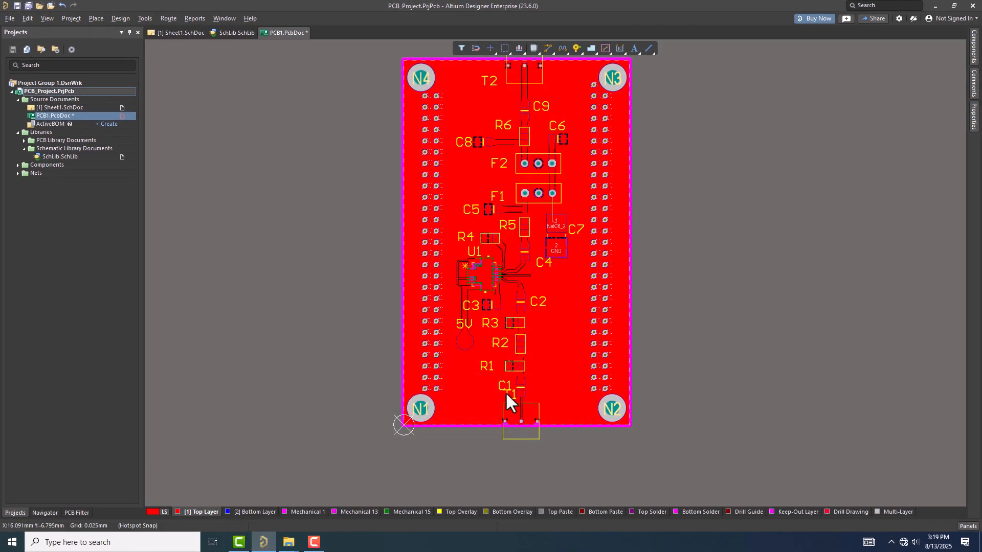
Step: Repour all polygons so the GND pour clears tracks, pads and mounting holes
{"action": "left_click", "coordinate": [507, 401]}
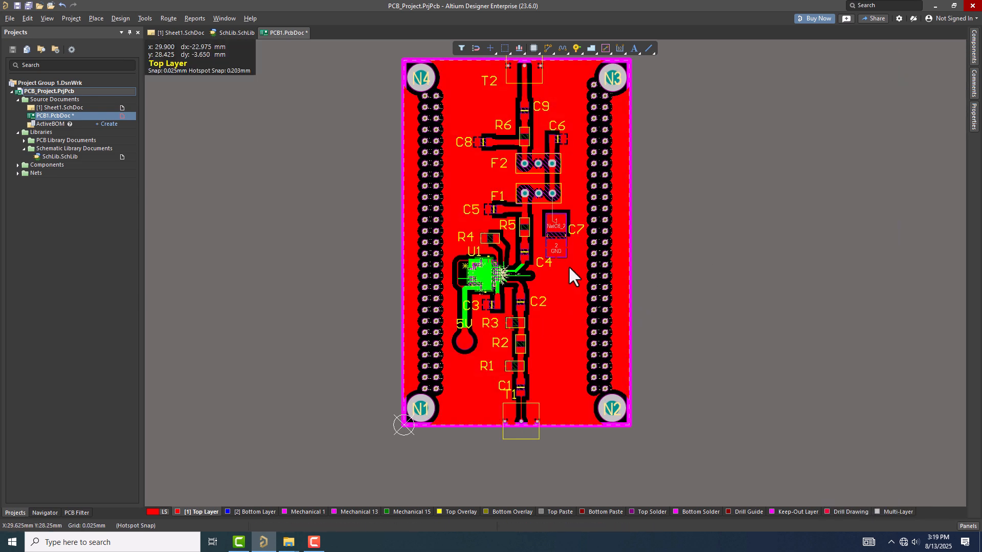
{"action": "mouse_move", "coordinate": [608, 236]}
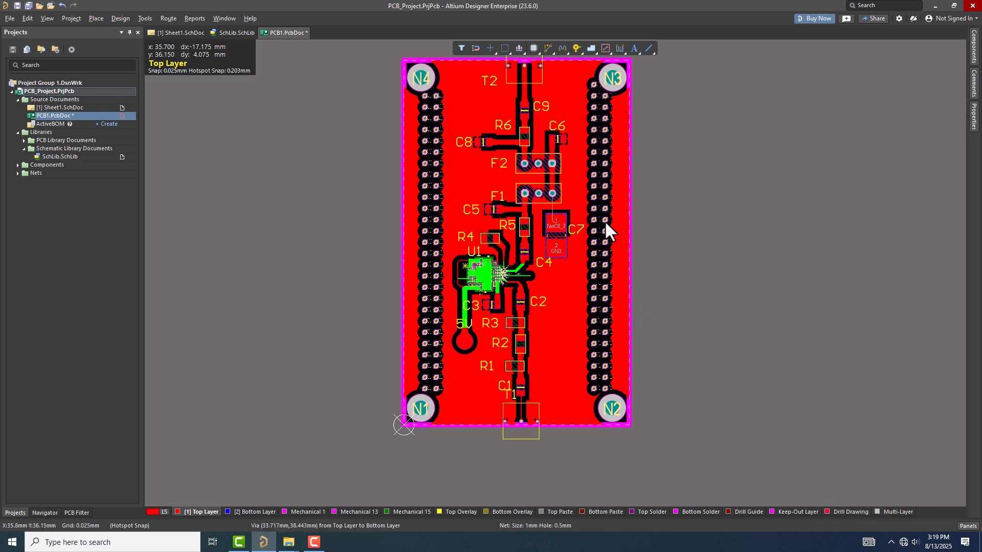
{"action": "mouse_move", "coordinate": [529, 316]}
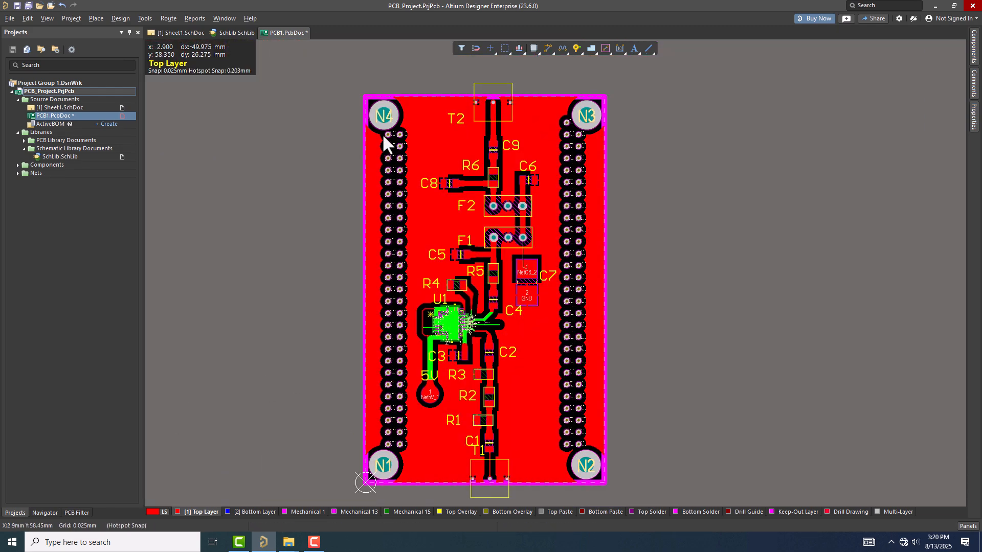
Step: Select the lower-left corner mounting via to assign it to the GND net
{"action": "left_click", "coordinate": [407, 138]}
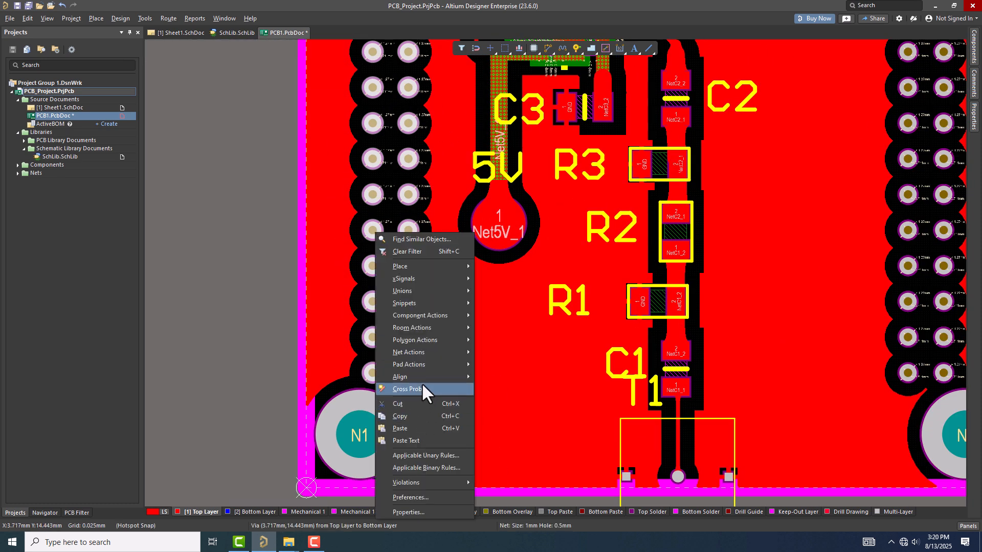
{"action": "mouse_move", "coordinate": [408, 352]}
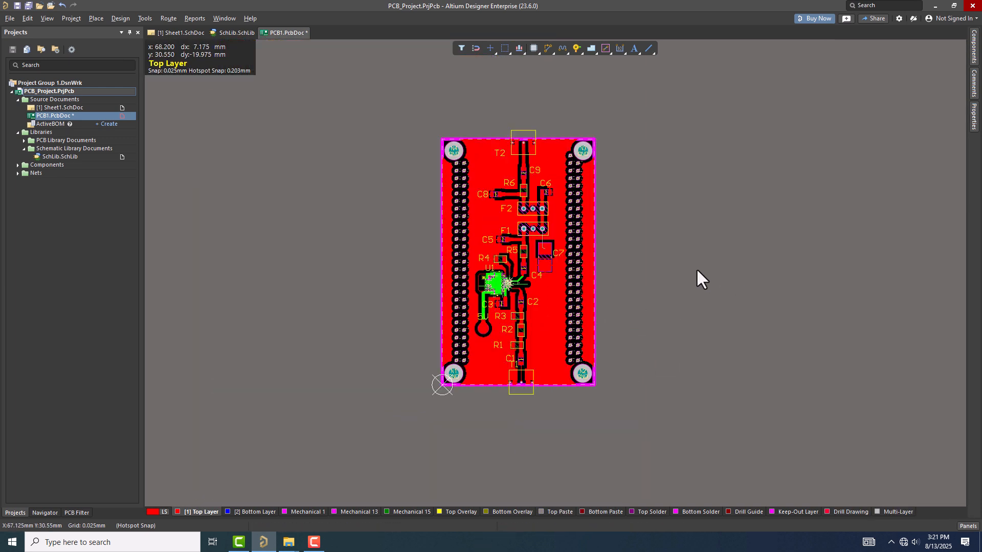
Step: Bring up the PCB Rules and Constraints editor from the Design menu
{"action": "left_click", "coordinate": [517, 261]}
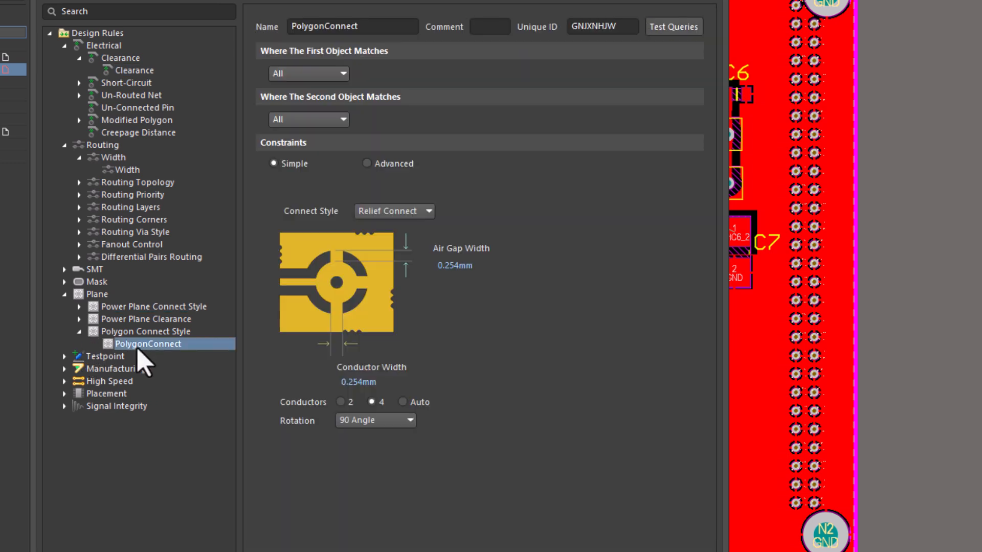
Step: Review the PlaneClearance, PlaneConnect and PolygonConnect rules, checking the available connect styles
{"action": "left_click", "coordinate": [145, 331]}
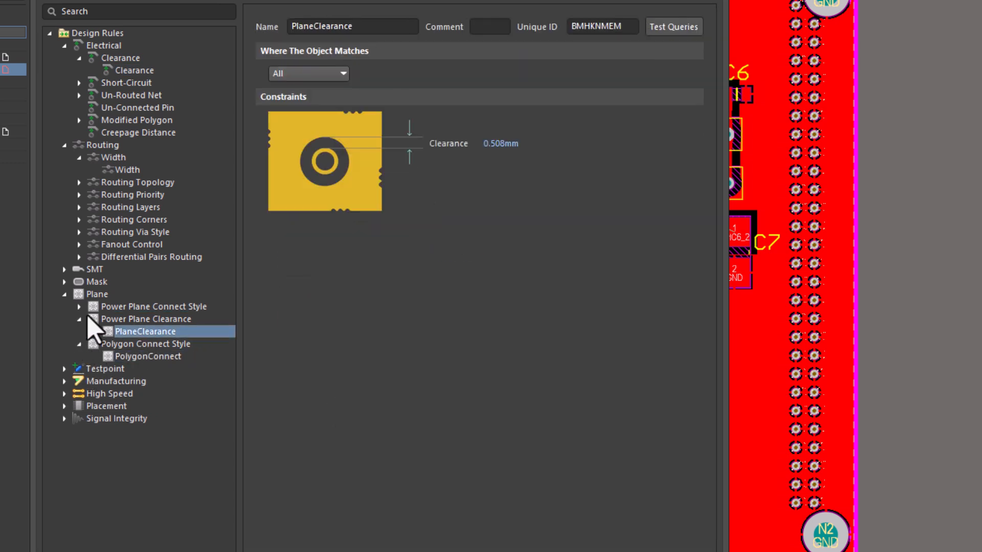
{"action": "left_click", "coordinate": [142, 319]}
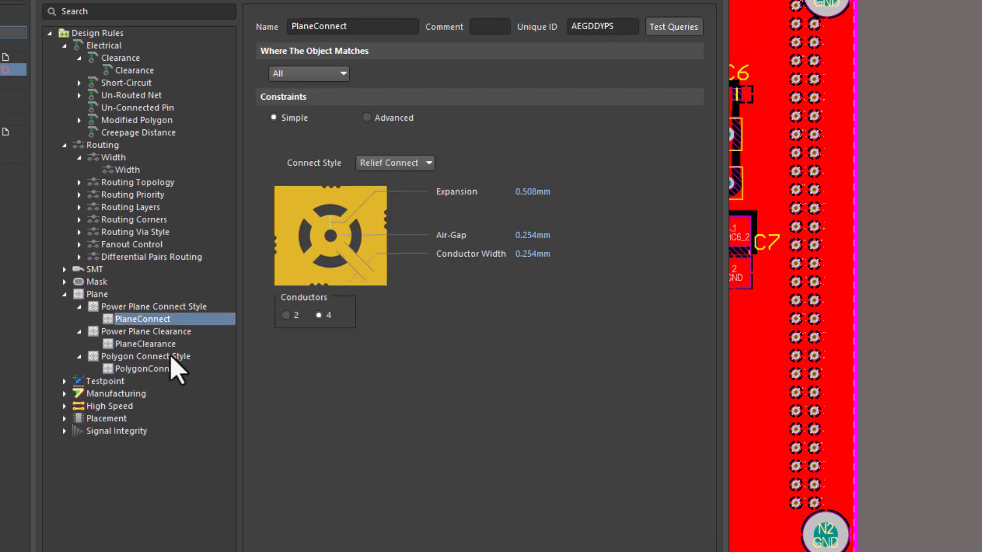
{"action": "left_click", "coordinate": [147, 368]}
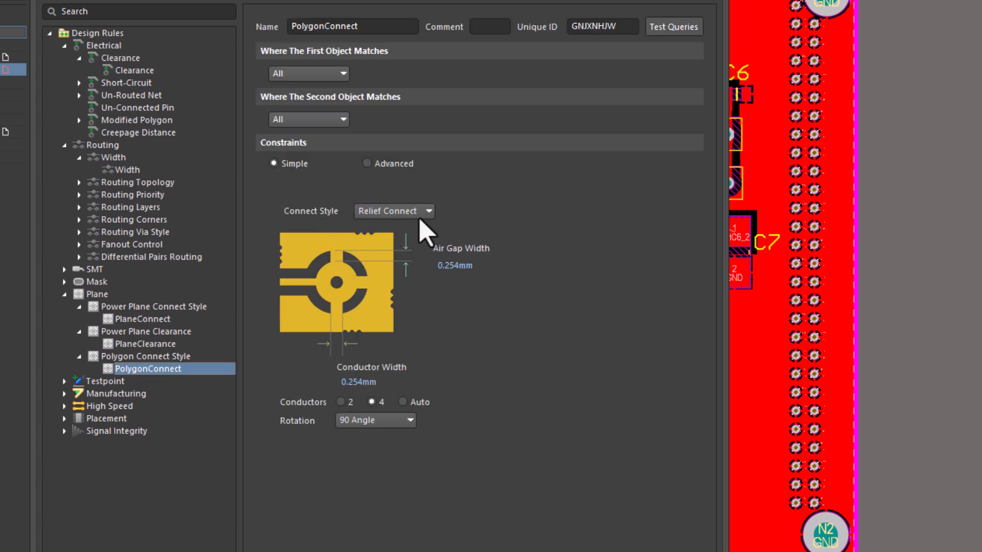
{"action": "left_click", "coordinate": [394, 210]}
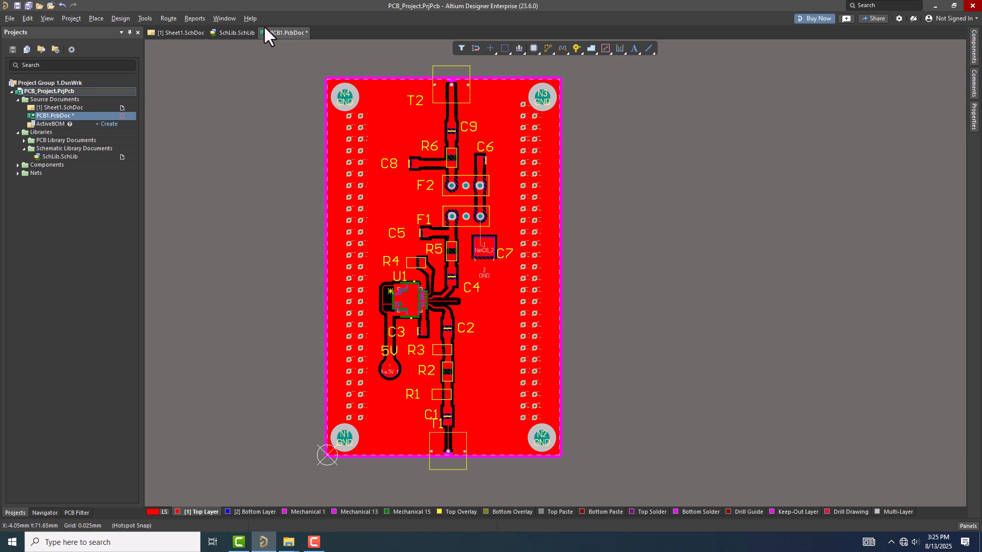
Step: Switch the board to 3D Layout Mode from the View menu
{"action": "left_click", "coordinate": [46, 18]}
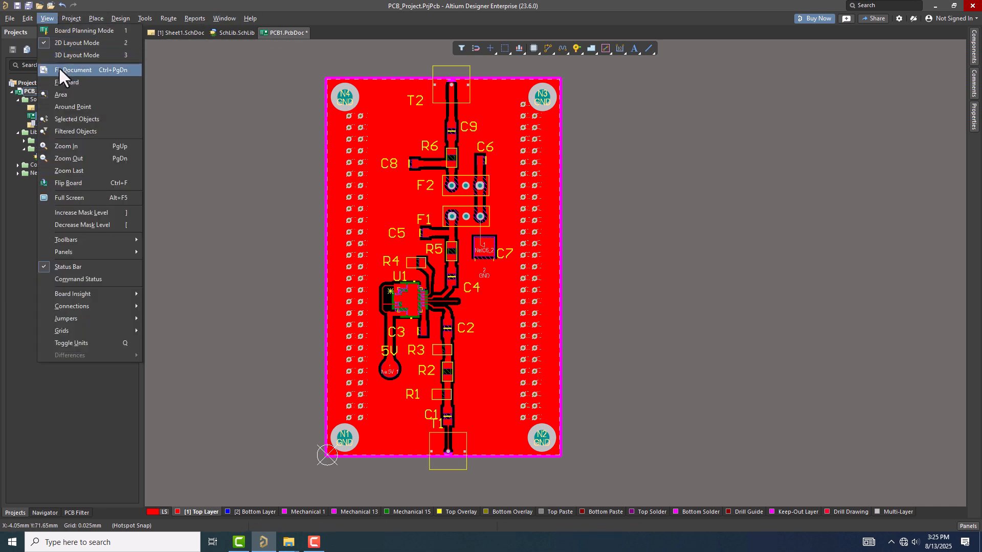
{"action": "left_click", "coordinate": [77, 55]}
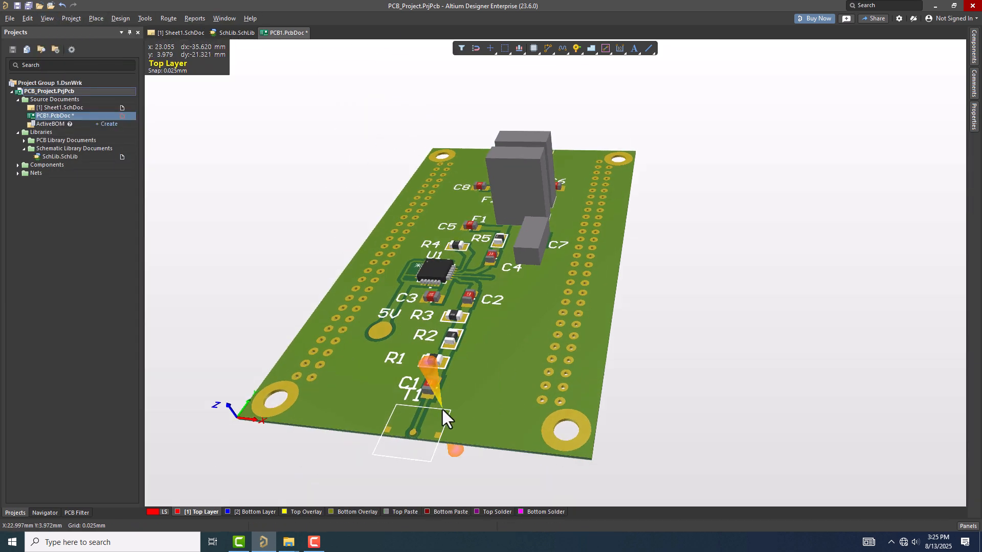